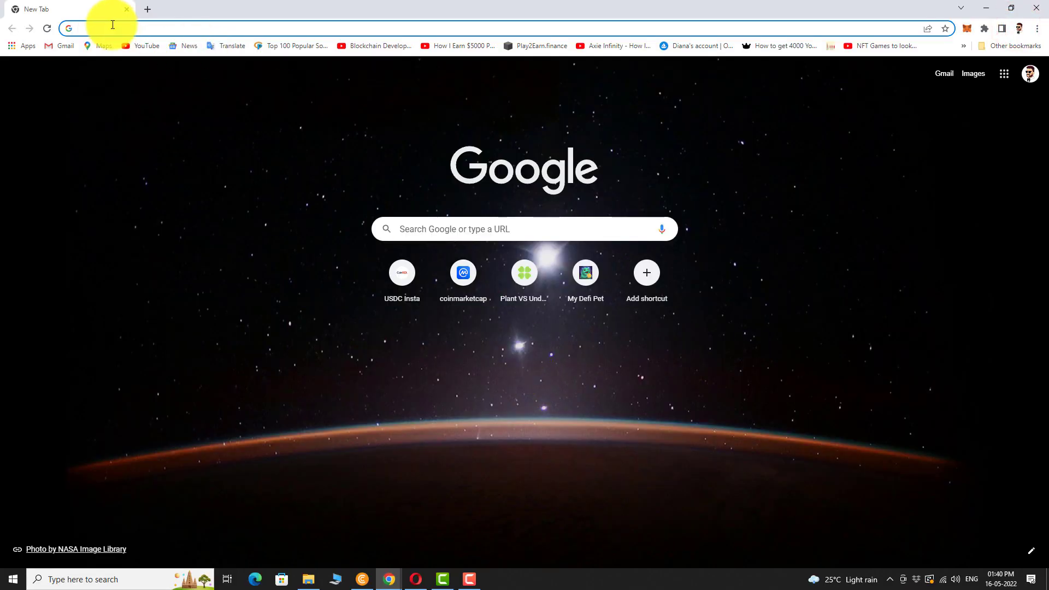
Go to myactivity.google.com and open the YouTube History watch list via Manage history
type("myactivity.google.com/myactivity")
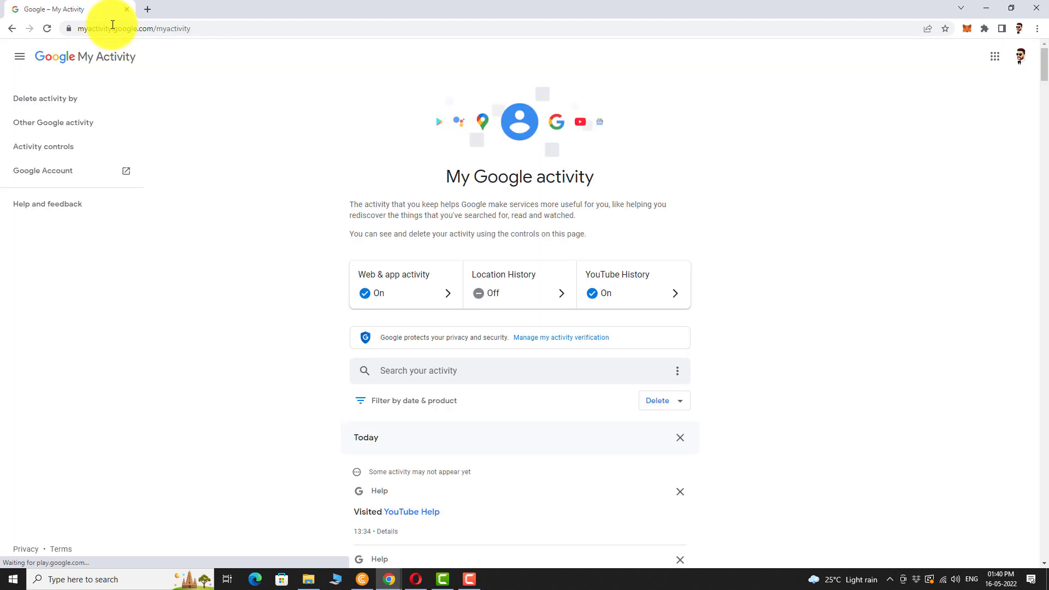
mouse_move(616, 277)
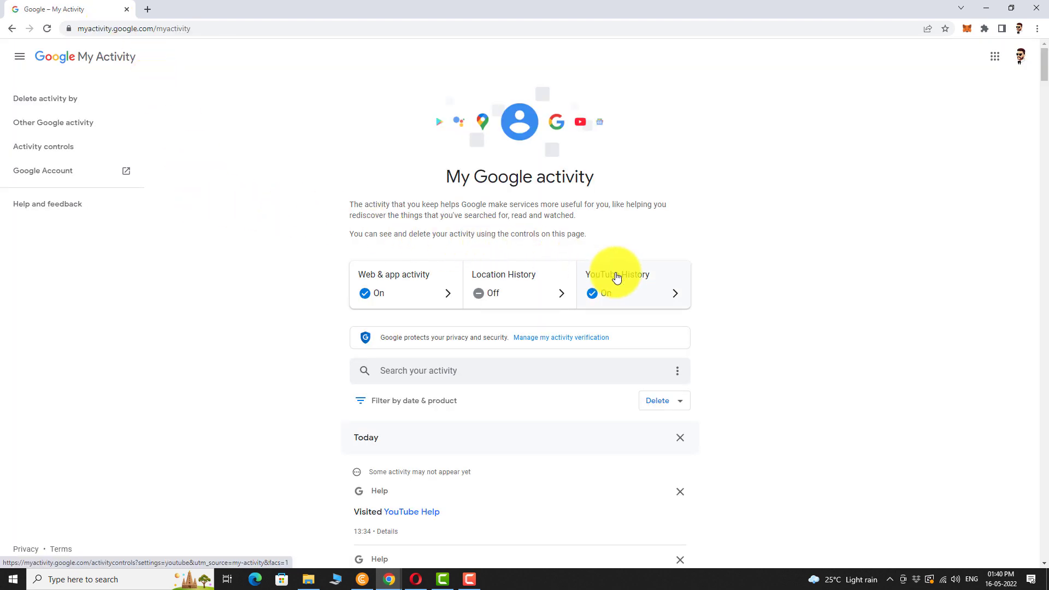
left_click(617, 283)
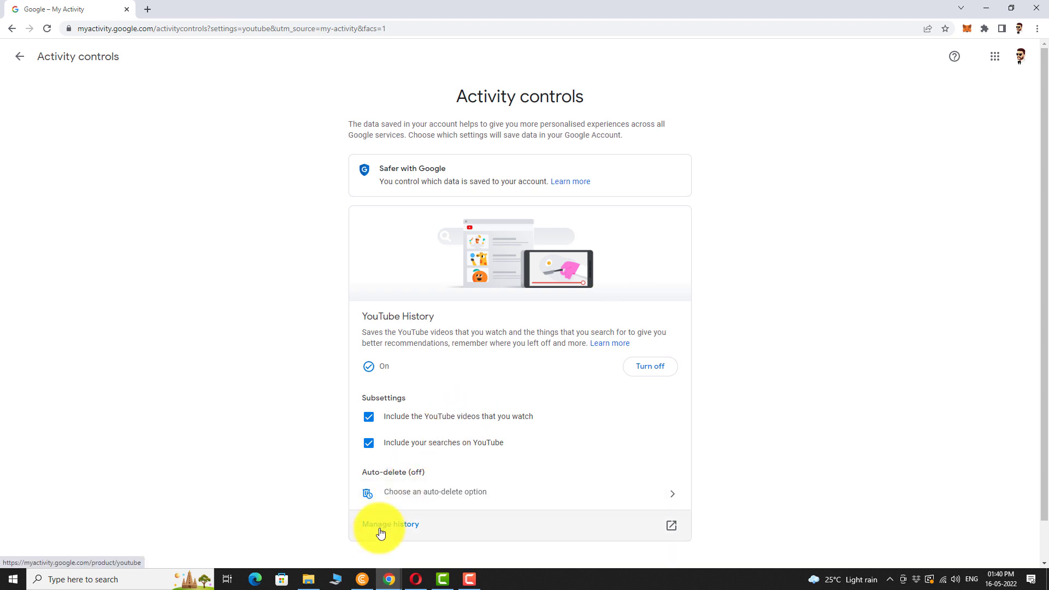
left_click(390, 524)
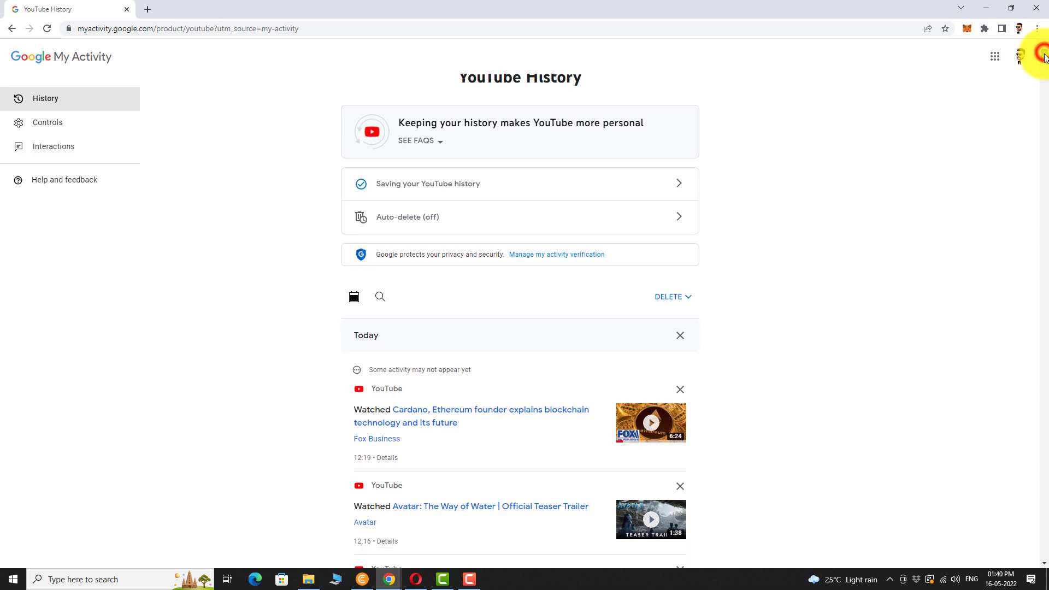
scroll("down", 3)
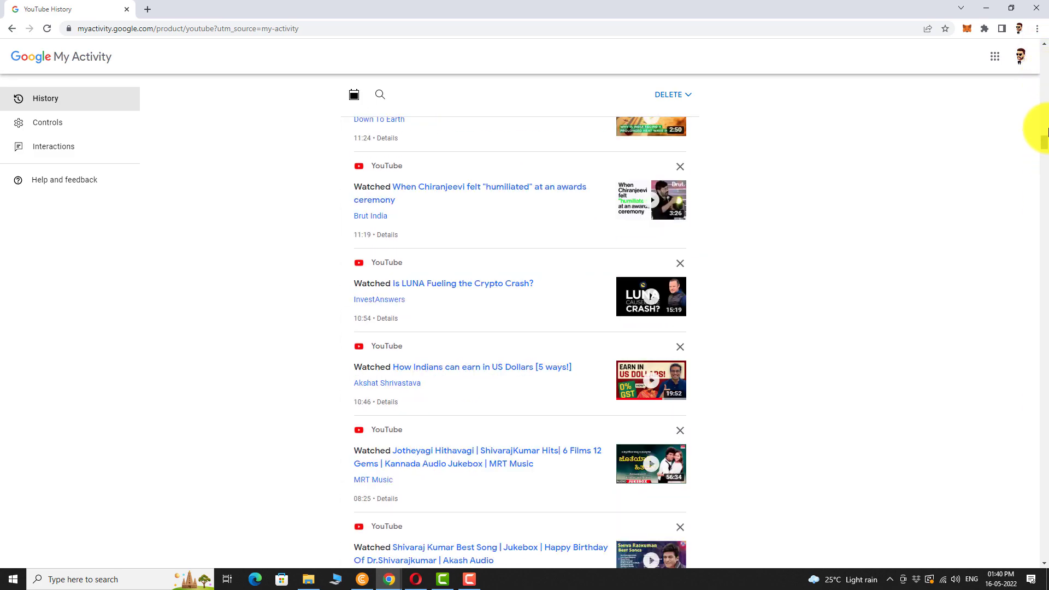
scroll("up", 3)
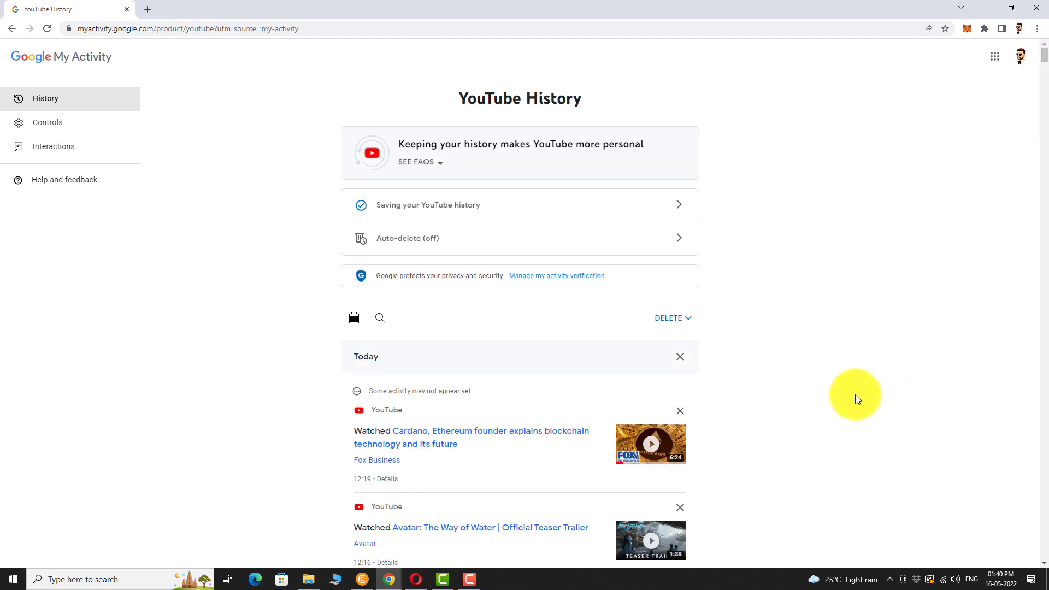
mouse_move(680, 411)
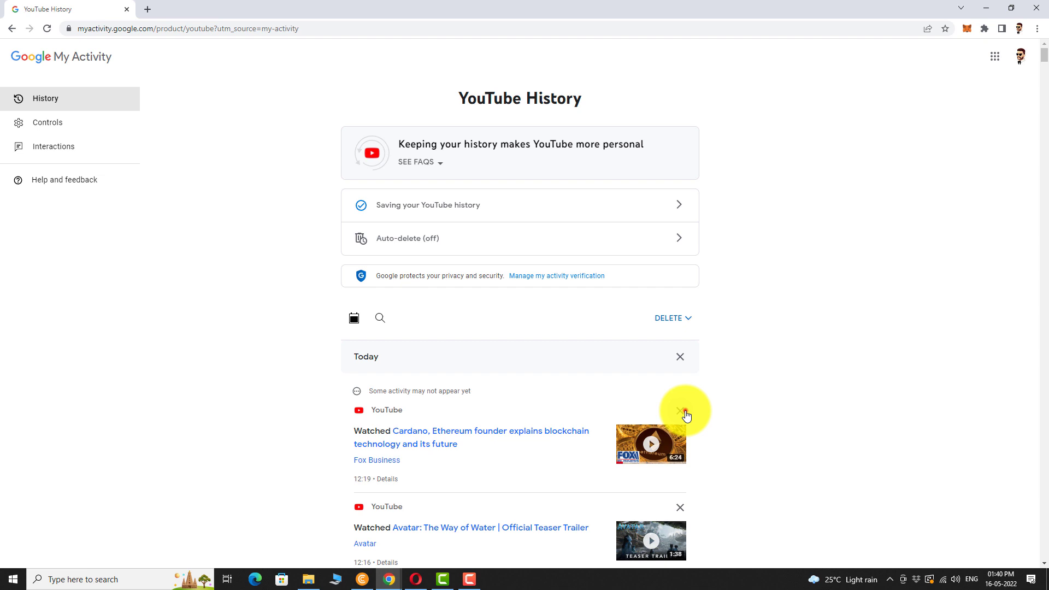
Remove the Cardano, Ethereum founder video entry from today's YouTube history
left_click(680, 410)
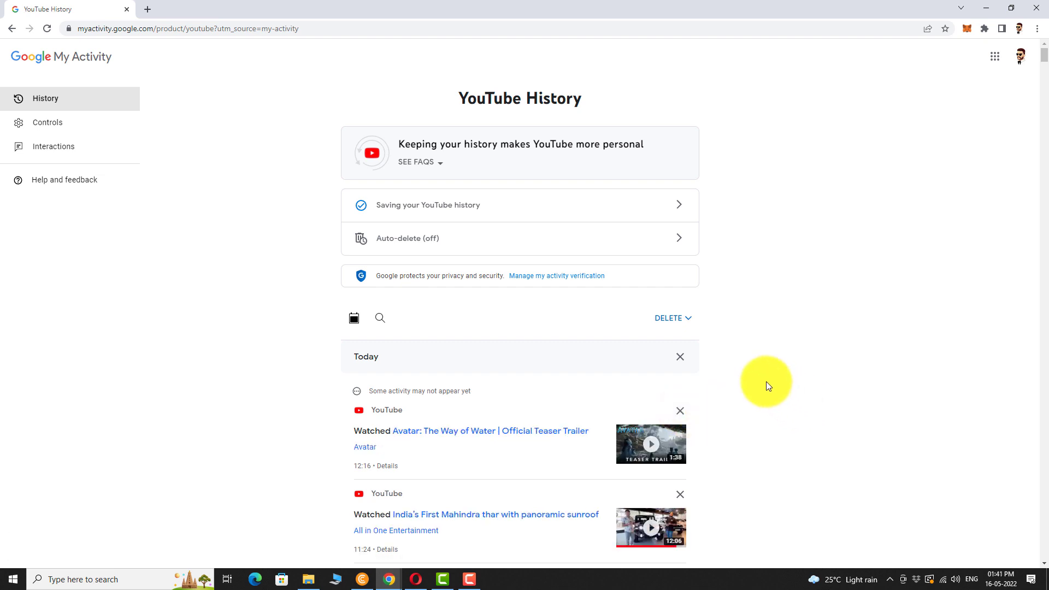
left_click(672, 318)
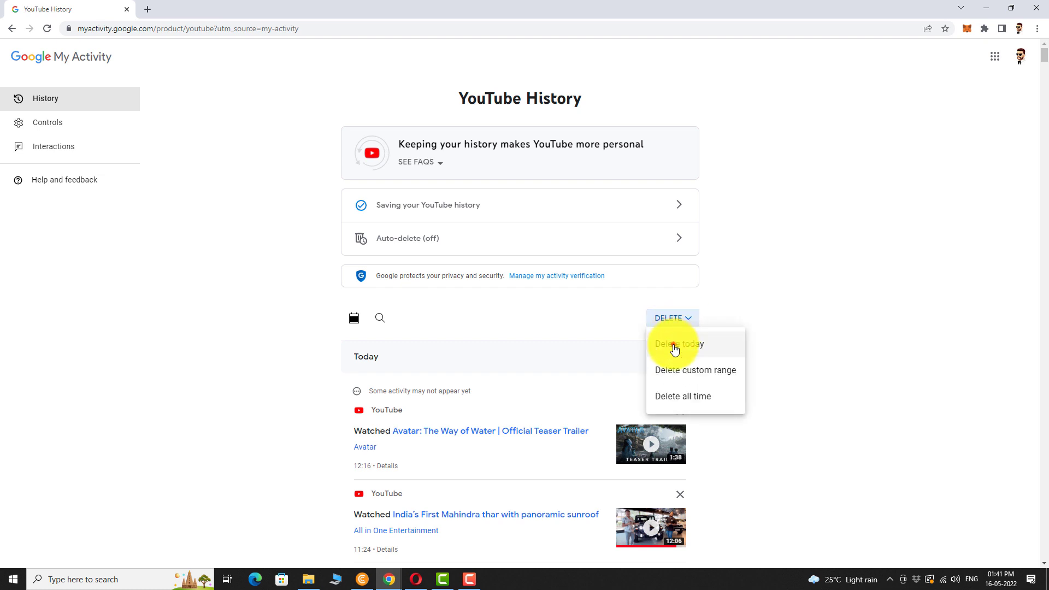
Delete today's entire YouTube watch history using the Delete today option
left_click(679, 343)
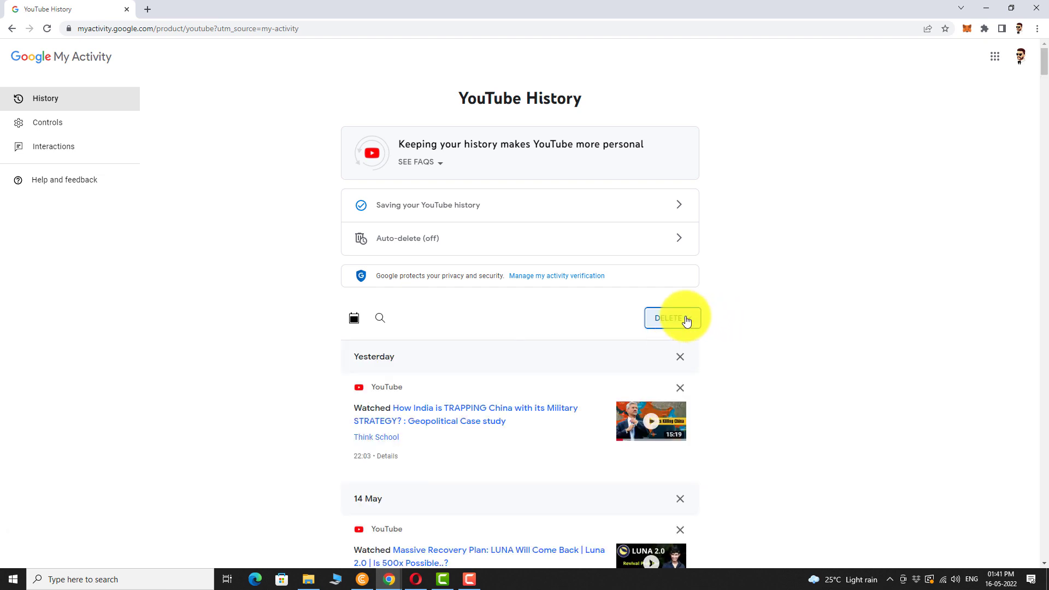
left_click(671, 318)
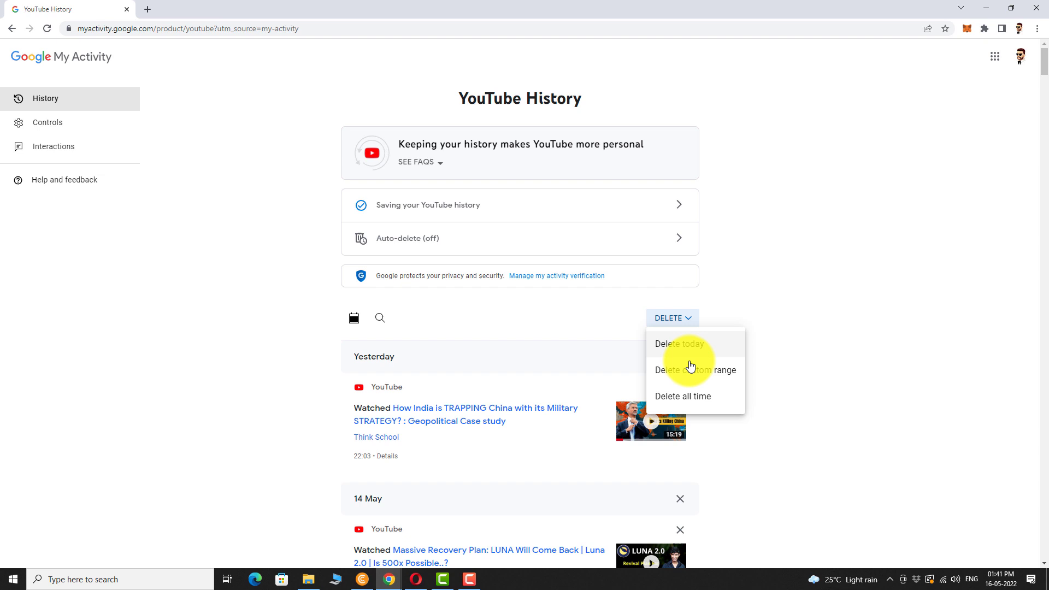
Delete a custom range of YouTube history after 15/05/2022 and confirm
left_click(691, 370)
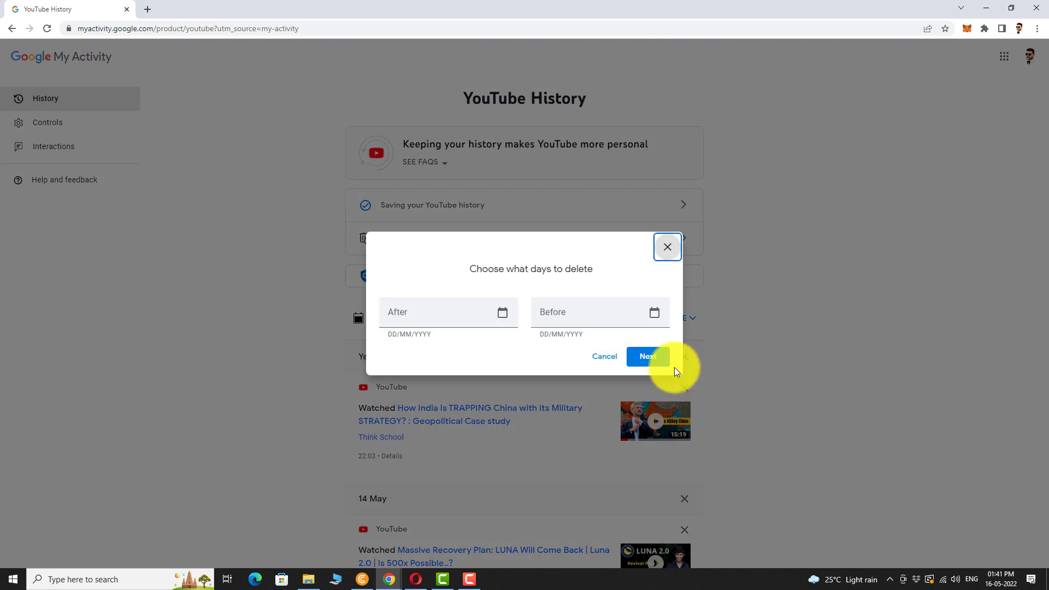
left_click(501, 313)
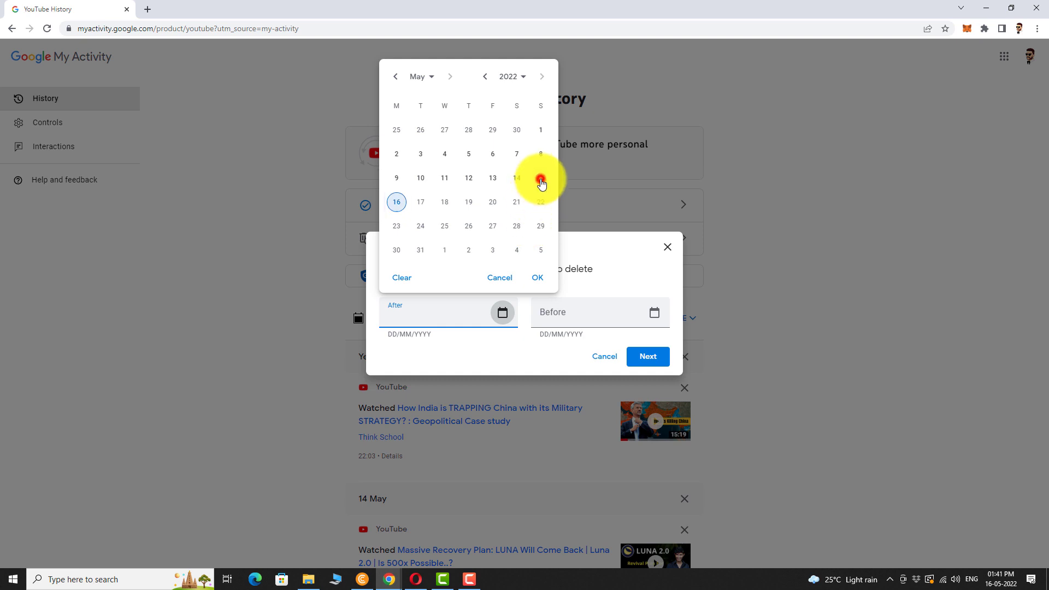
left_click(537, 277)
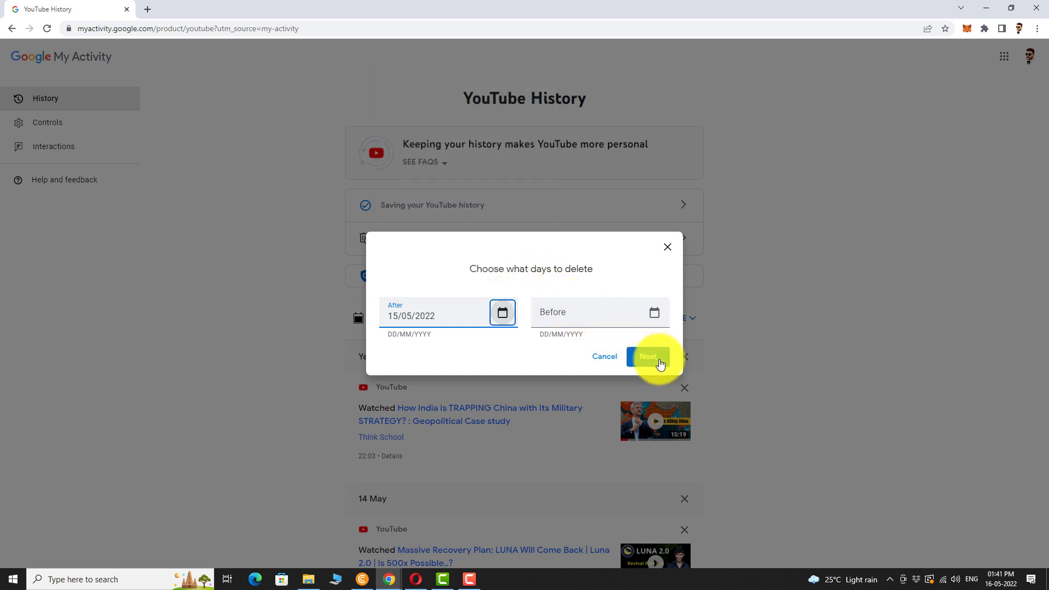
left_click(646, 357)
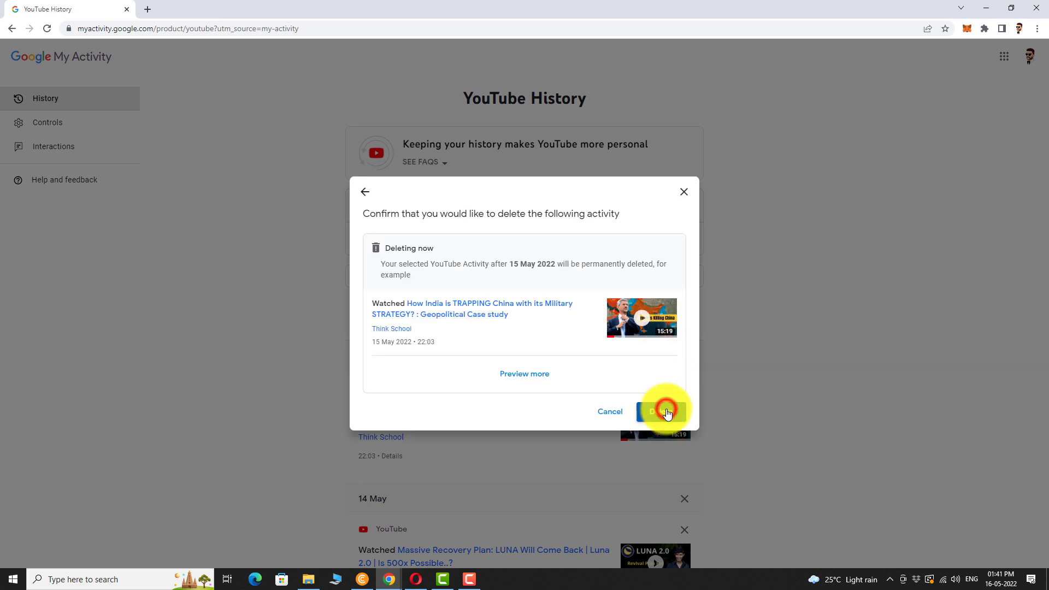
left_click(661, 411)
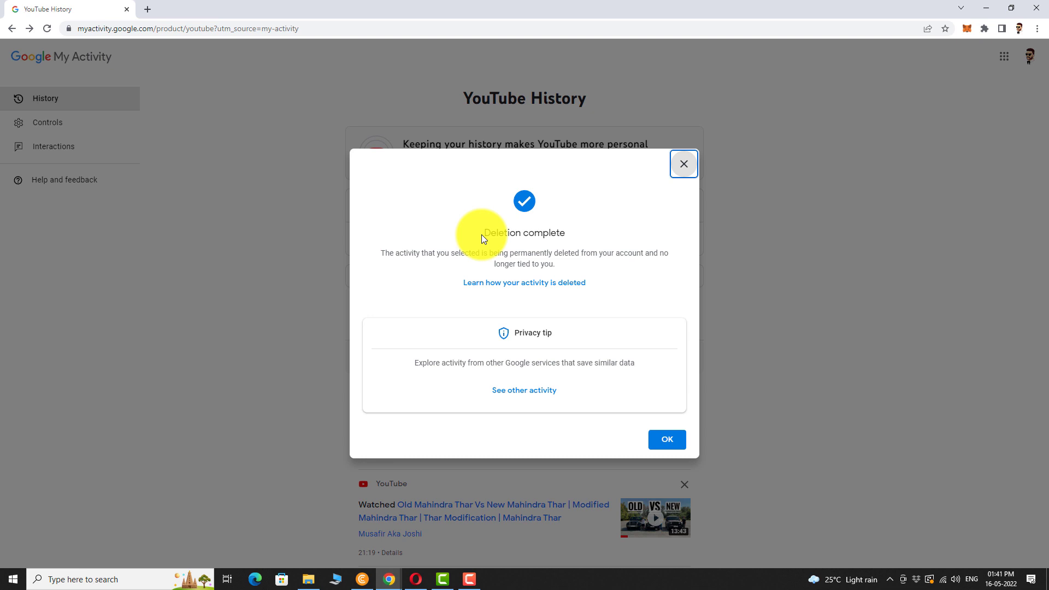
left_click(666, 439)
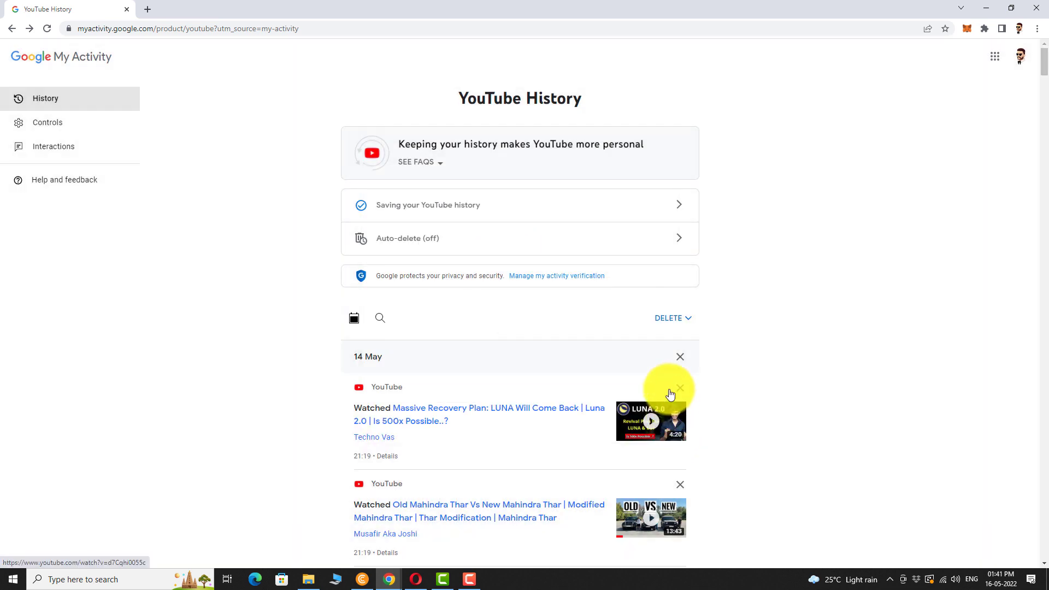
Delete all-time YouTube watch history and confirm, leaving No activity
left_click(668, 318)
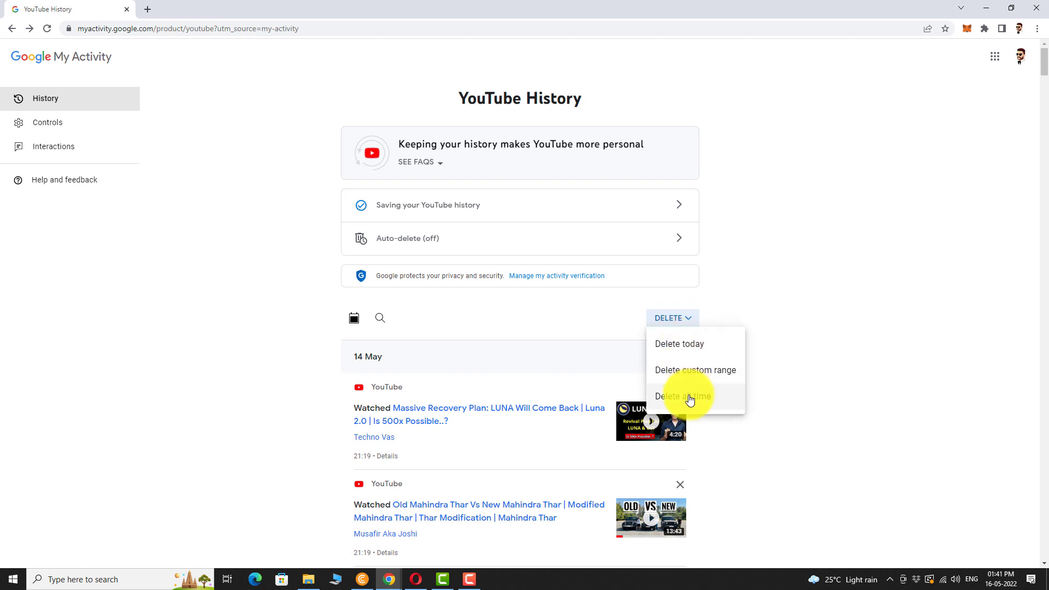
left_click(682, 396)
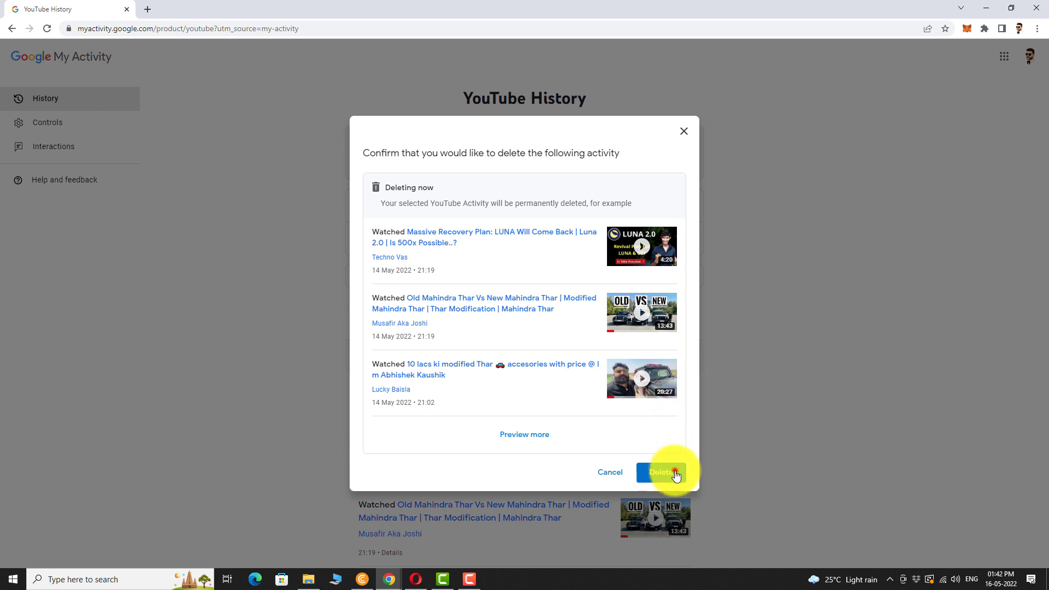
left_click(660, 471)
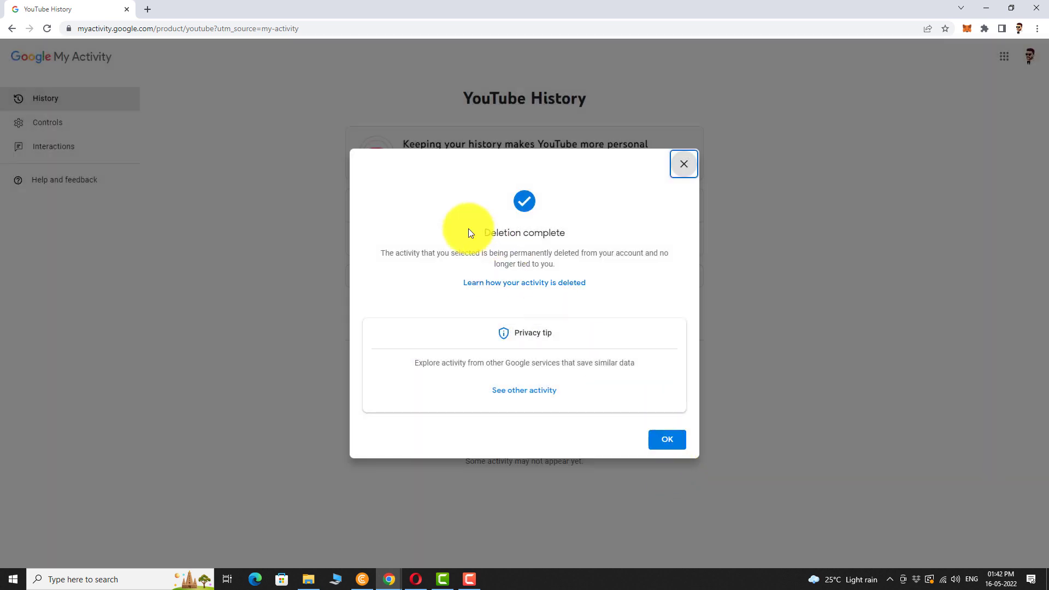
mouse_move(659, 426)
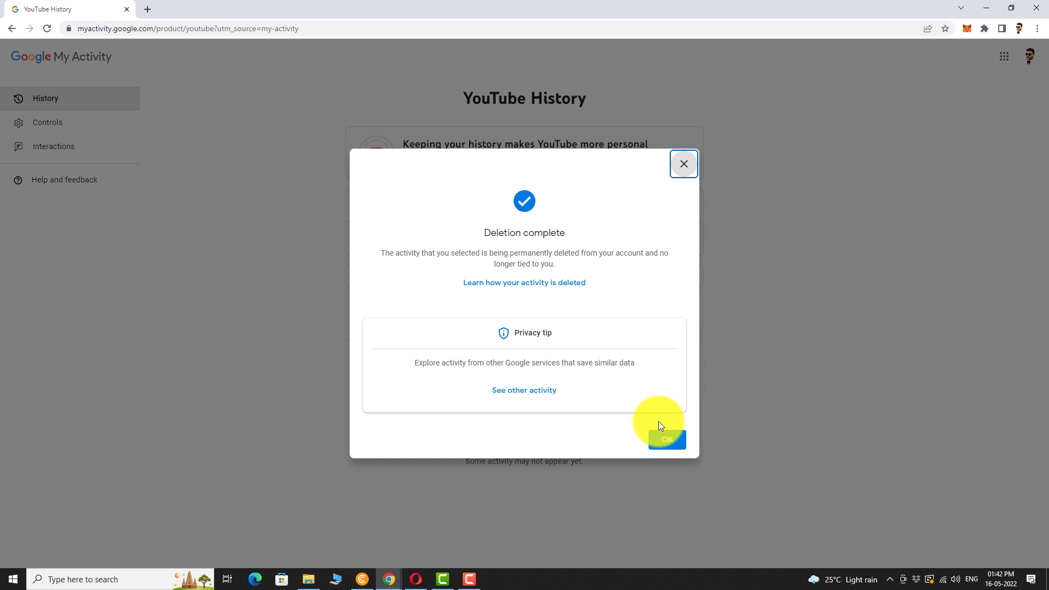
left_click(665, 439)
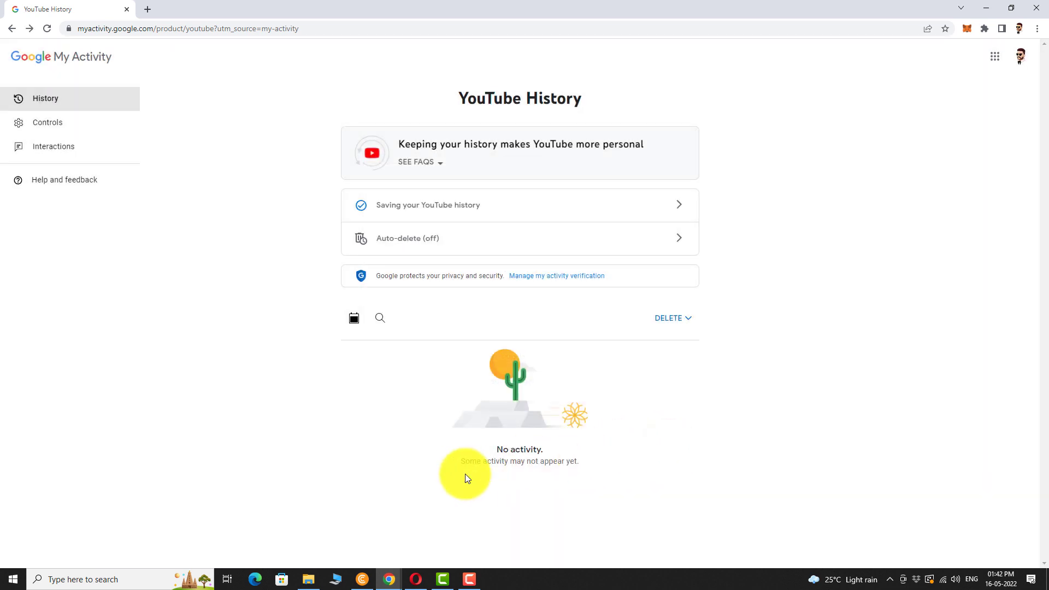